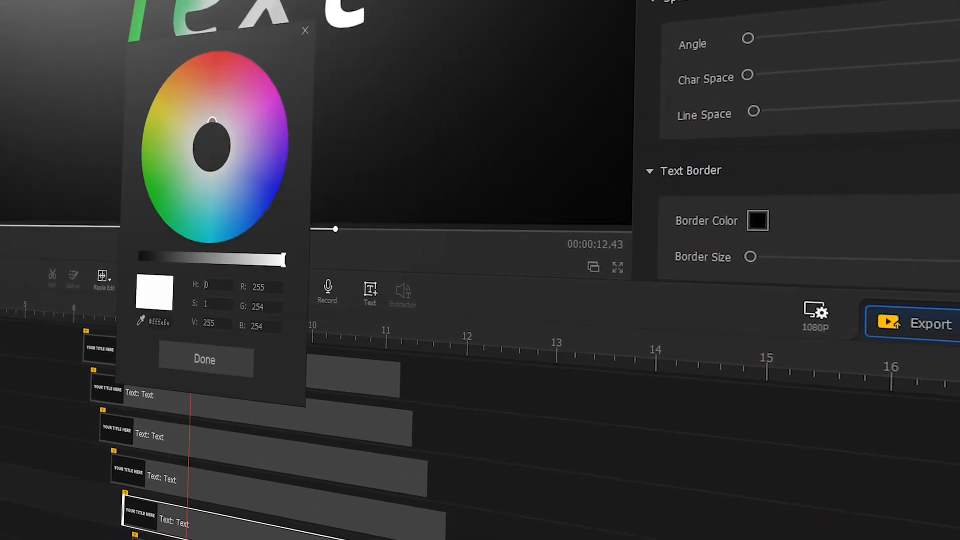
Step: Confirm the white text colour and close the editor back to the Windows desktop
{"action": "left_click", "coordinate": [204, 359]}
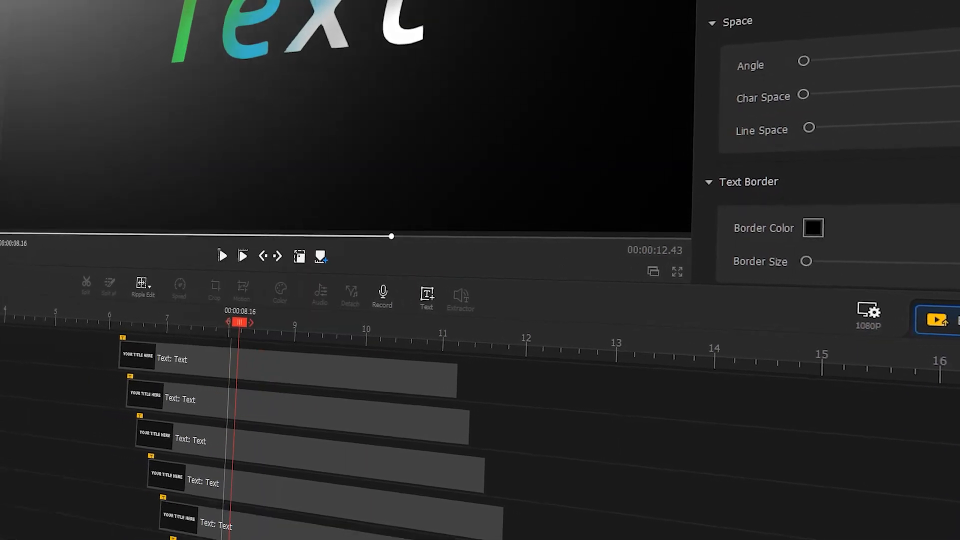
{"action": "left_click", "coordinate": [811, 227]}
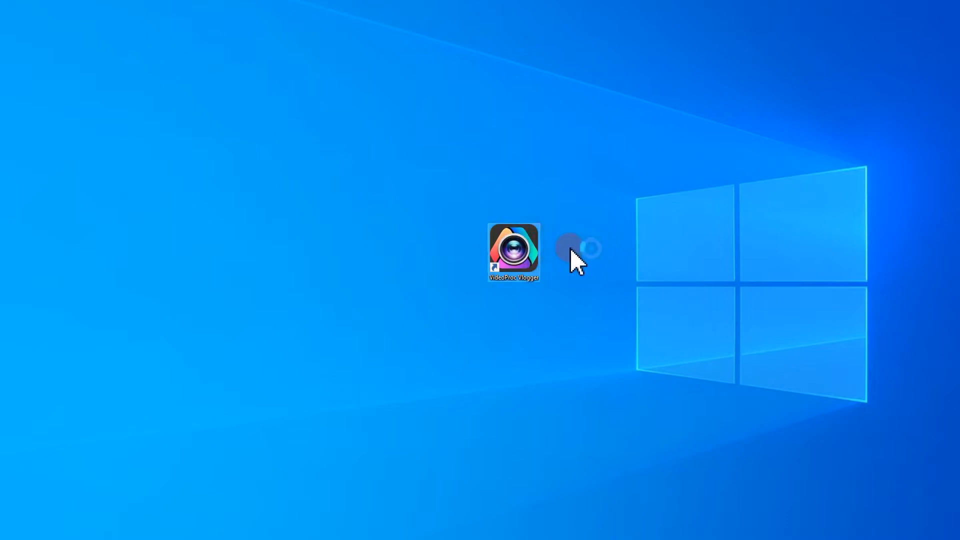
Step: Launch VideoProc Vlogger and start a new empty 1920x1080, 30 fps project
{"action": "double_click", "coordinate": [514, 251]}
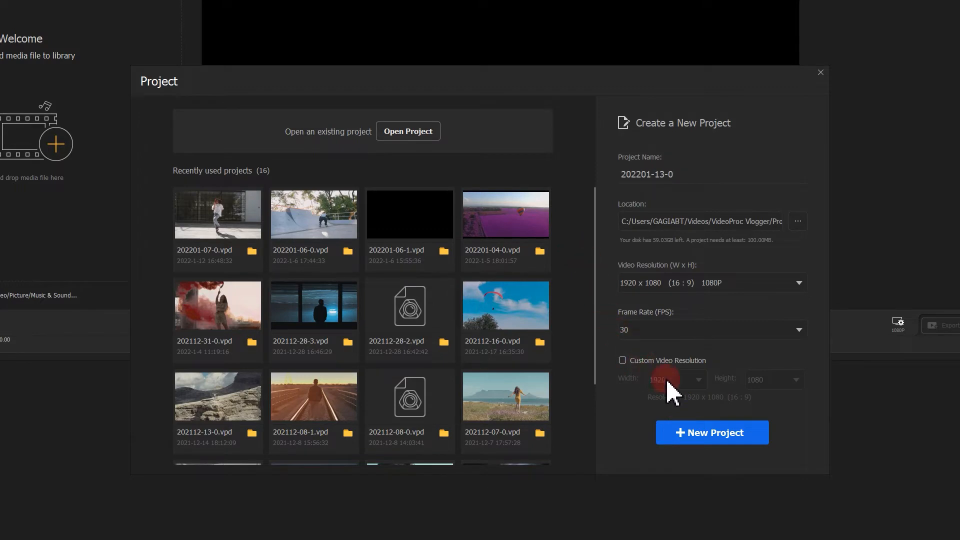
{"action": "left_click", "coordinate": [710, 432]}
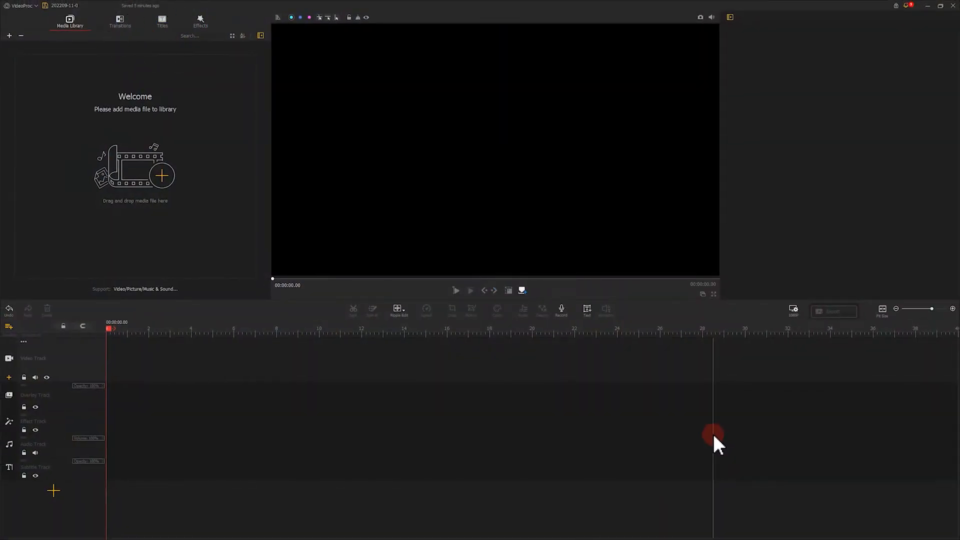
Step: Place Subtitle 1 on the subtitle track and shorten its caption to 'Text'
{"action": "left_click", "coordinate": [162, 21]}
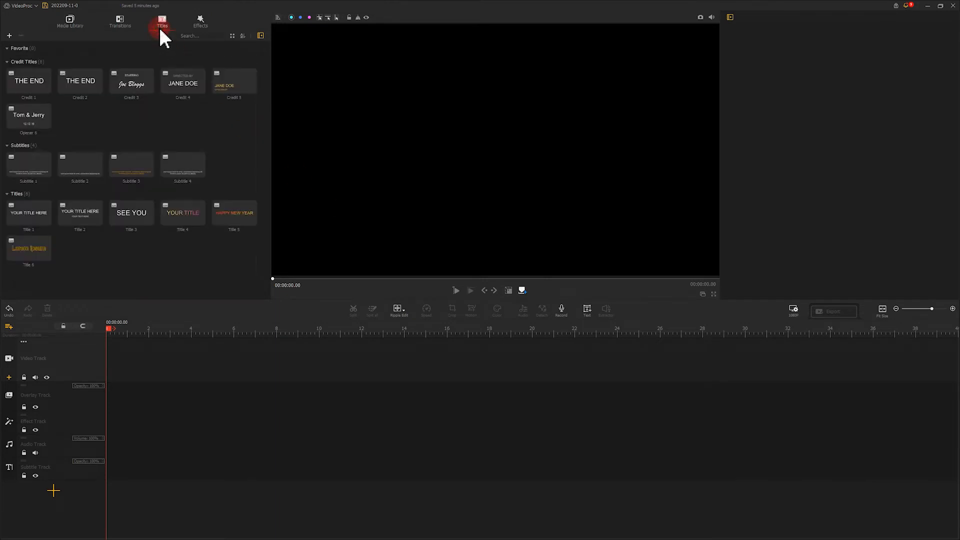
{"action": "mouse_move", "coordinate": [129, 52]}
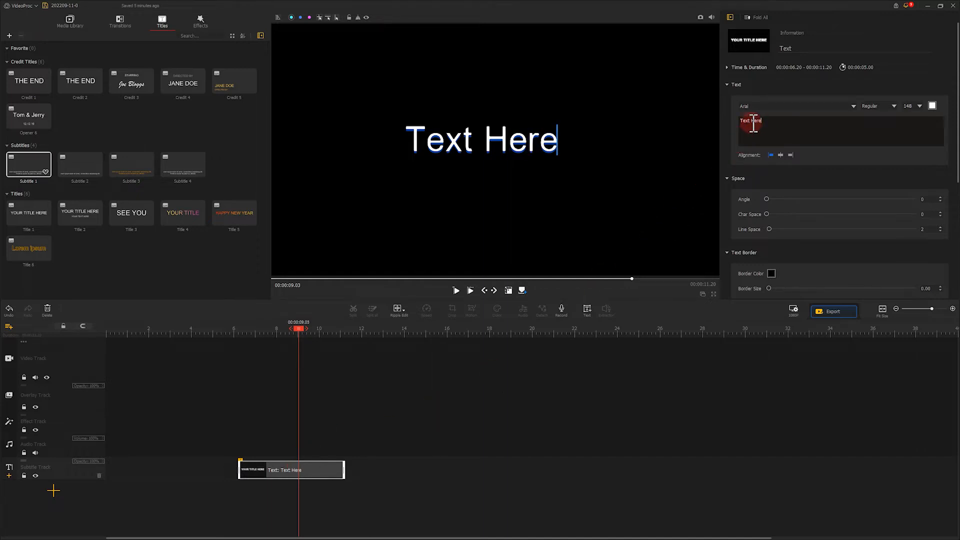
{"action": "key", "text": "BackSpace"}
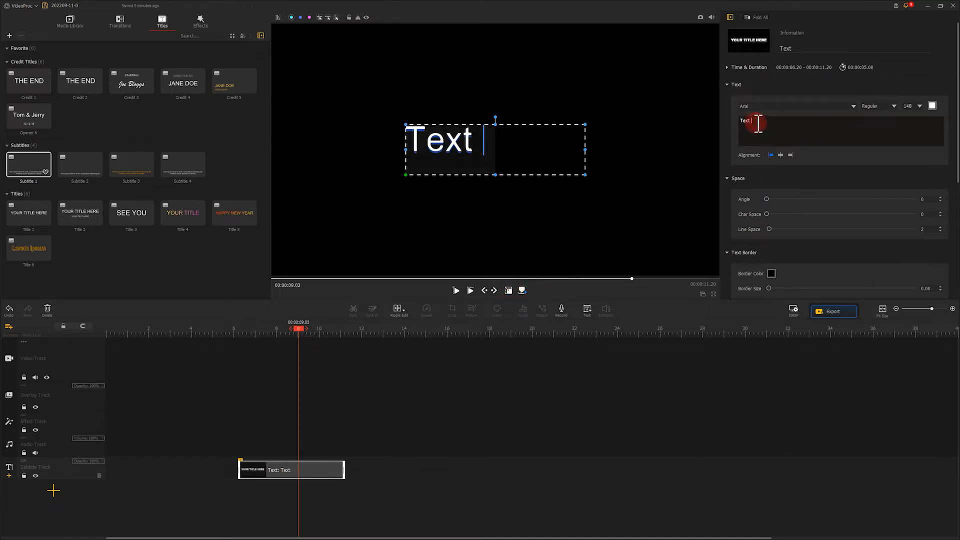
{"action": "type", "text": "123"}
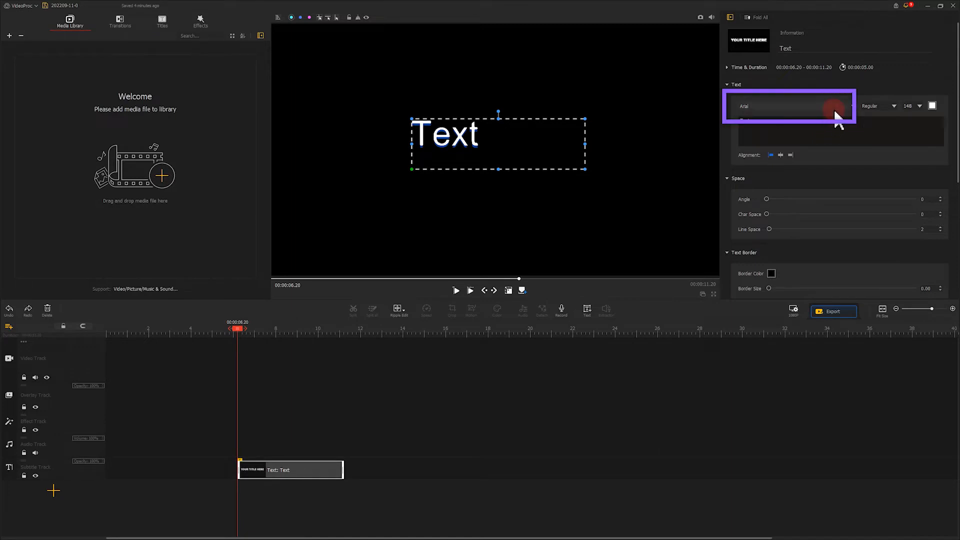
Step: Set the caption font to Consolas Bold Italic at size 200
{"action": "left_click", "coordinate": [790, 105]}
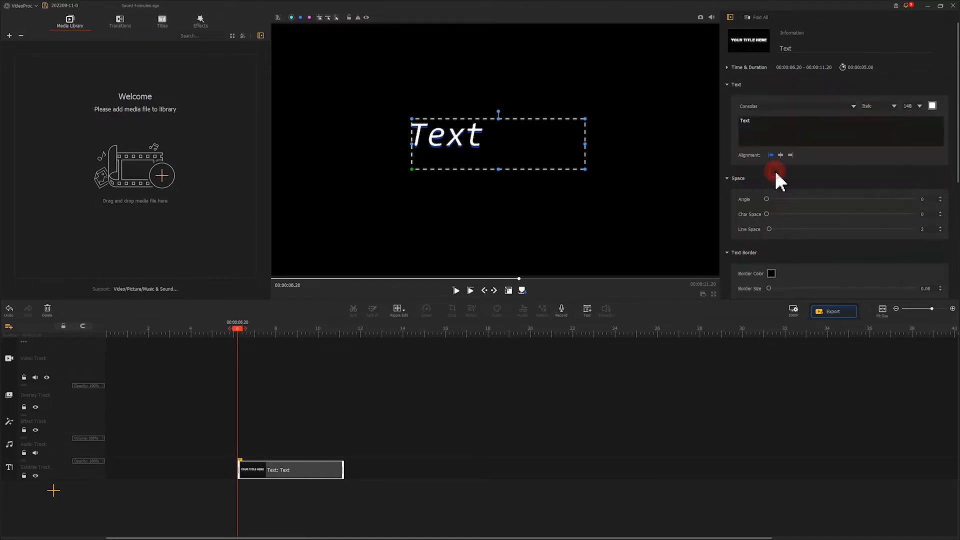
{"action": "left_click", "coordinate": [893, 106]}
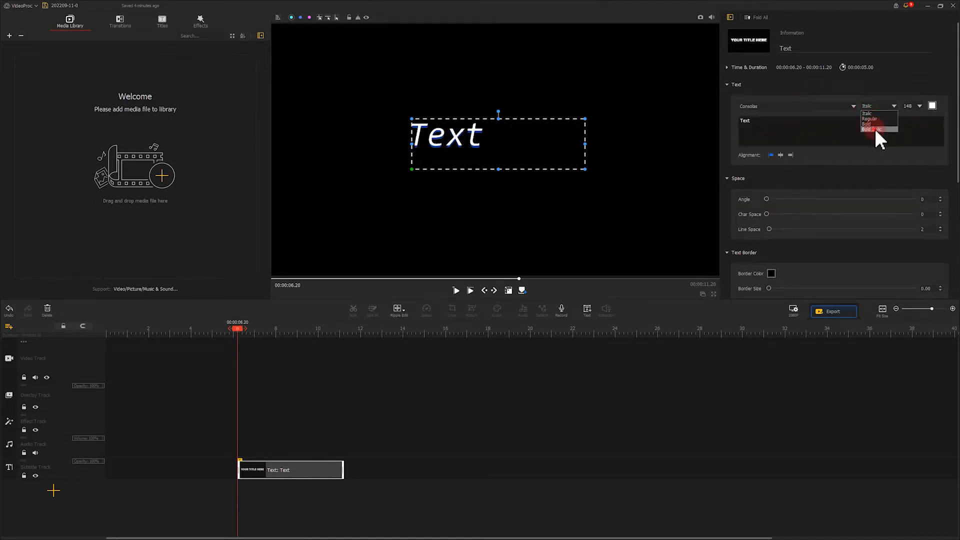
{"action": "left_click", "coordinate": [868, 129]}
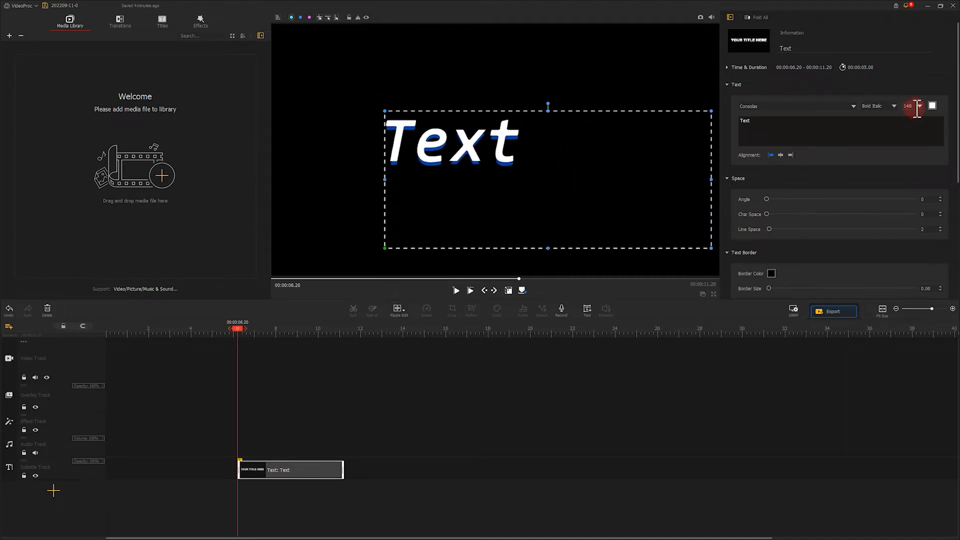
{"action": "left_click", "coordinate": [918, 103]}
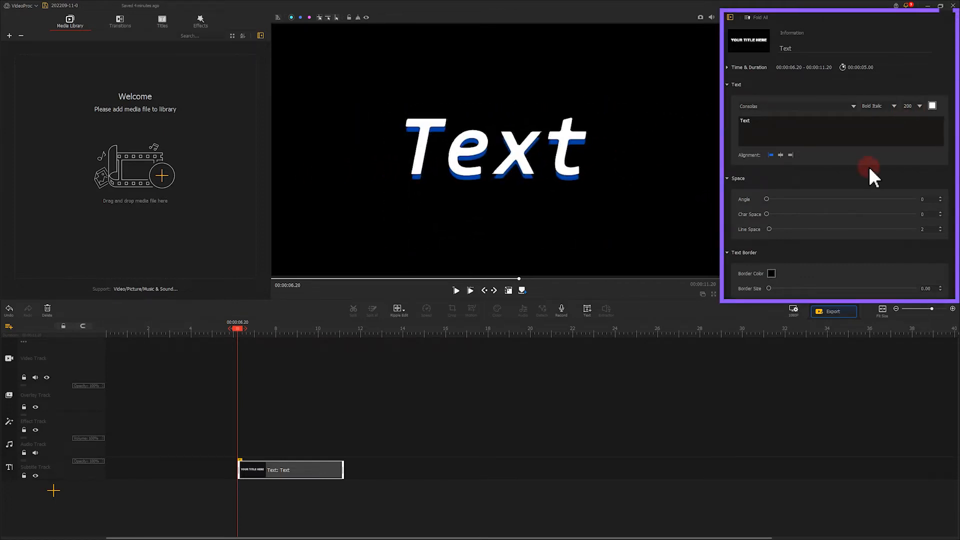
Step: Give the caption the Oval 2 entrance animation with shadow offset 0 and preview it
{"action": "scroll", "scroll_direction": "down", "scroll_amount": 3}
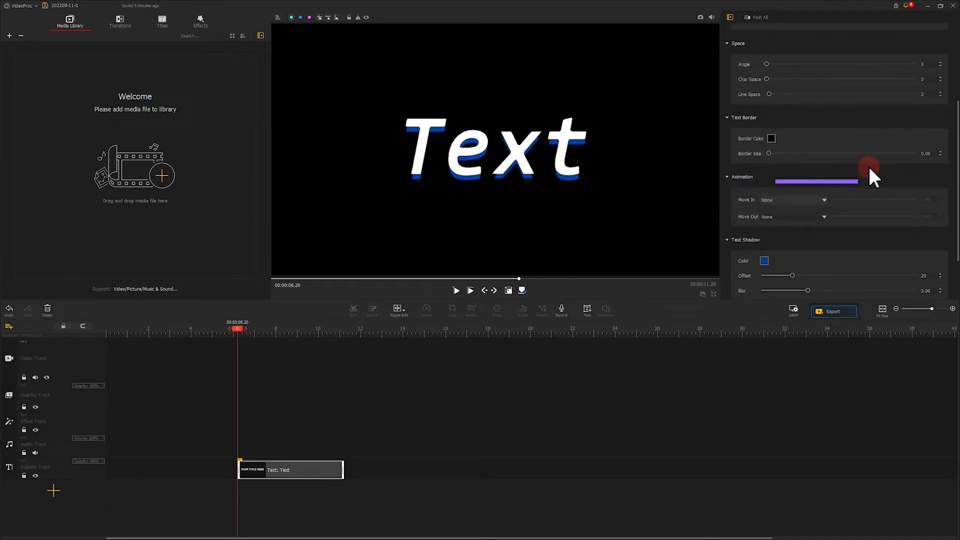
{"action": "left_click", "coordinate": [823, 200]}
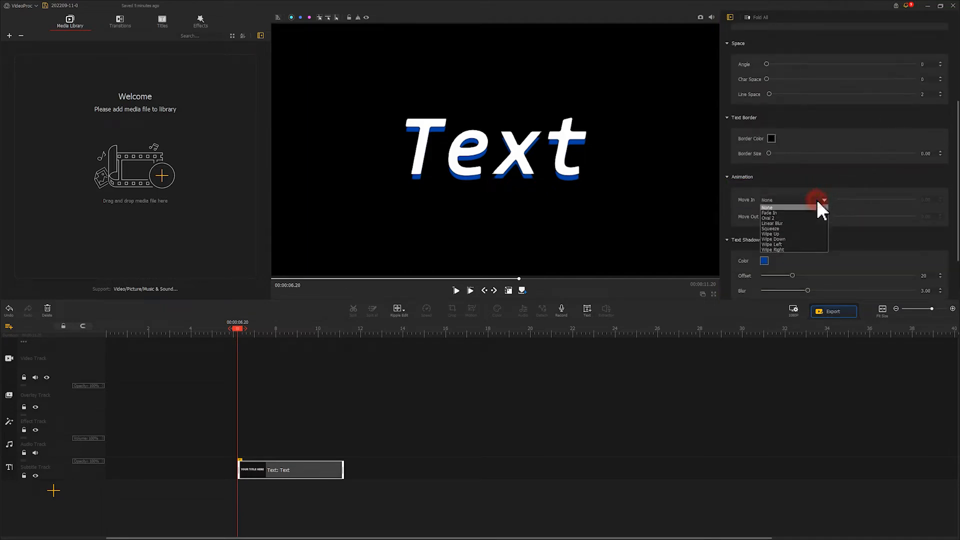
{"action": "left_click", "coordinate": [768, 217]}
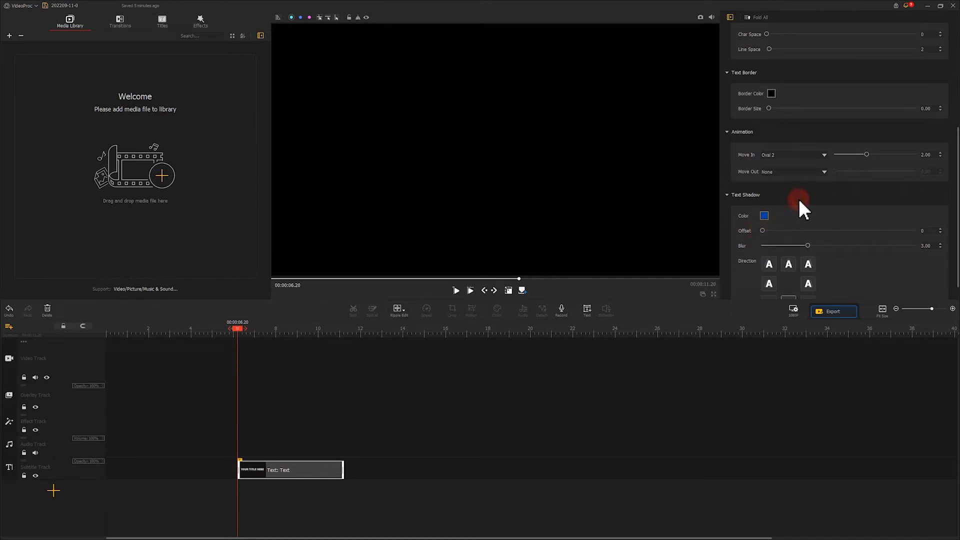
{"action": "left_click", "coordinate": [456, 289]}
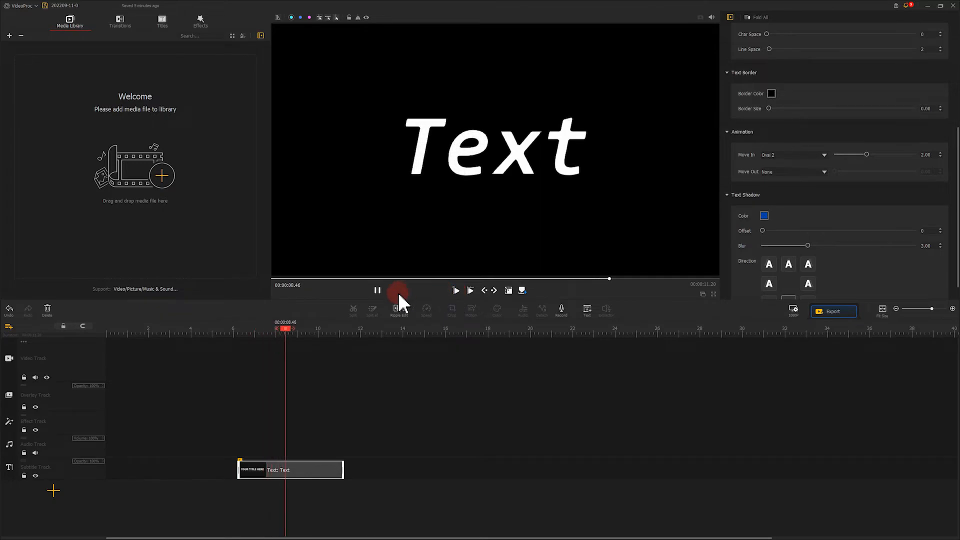
{"action": "left_click", "coordinate": [377, 290]}
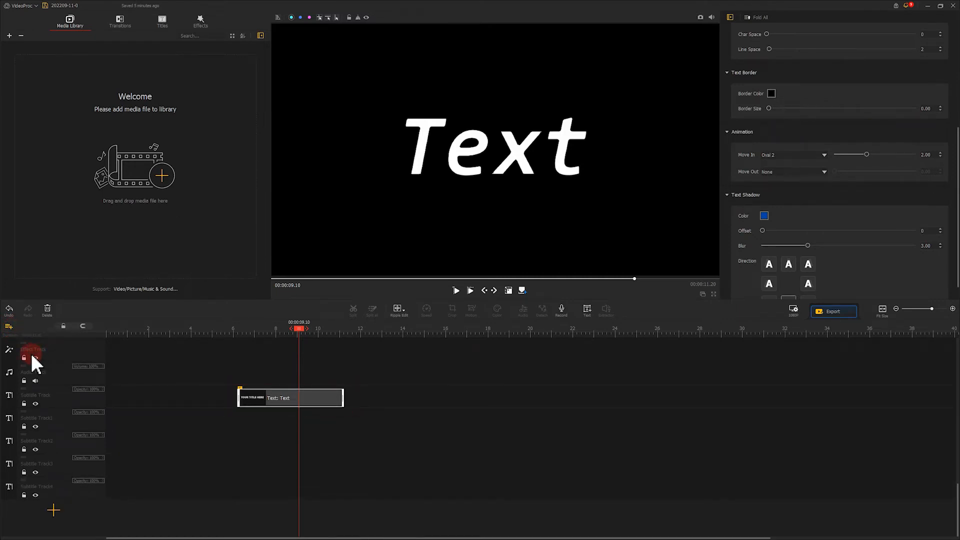
Step: Copy the Text clip onto further subtitle tracks, each copy starting slightly later
{"action": "key", "text": "ctrl+c"}
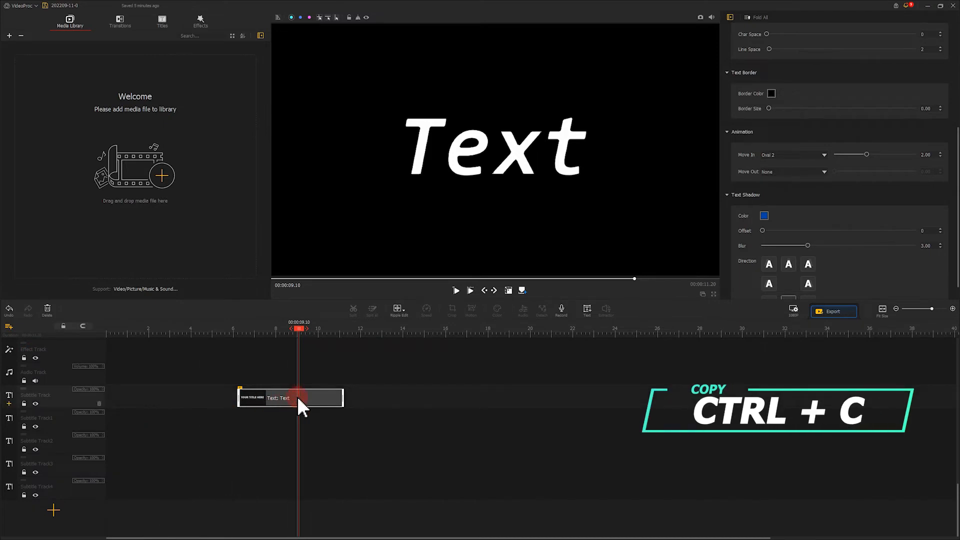
{"action": "key", "text": "ctrl+v"}
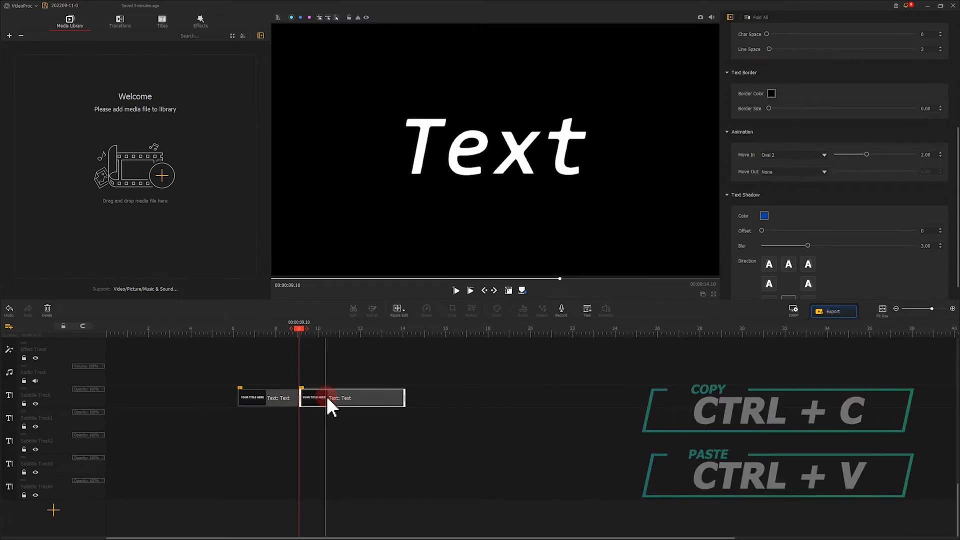
{"action": "key", "text": "ctrl+v"}
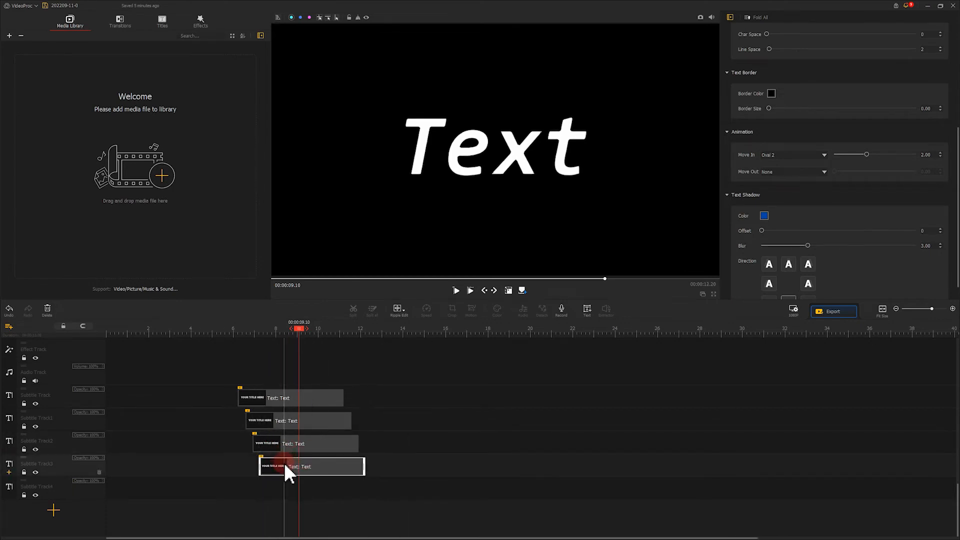
Step: Colour the top Text clip red in the text colour picker
{"action": "left_click", "coordinate": [288, 398]}
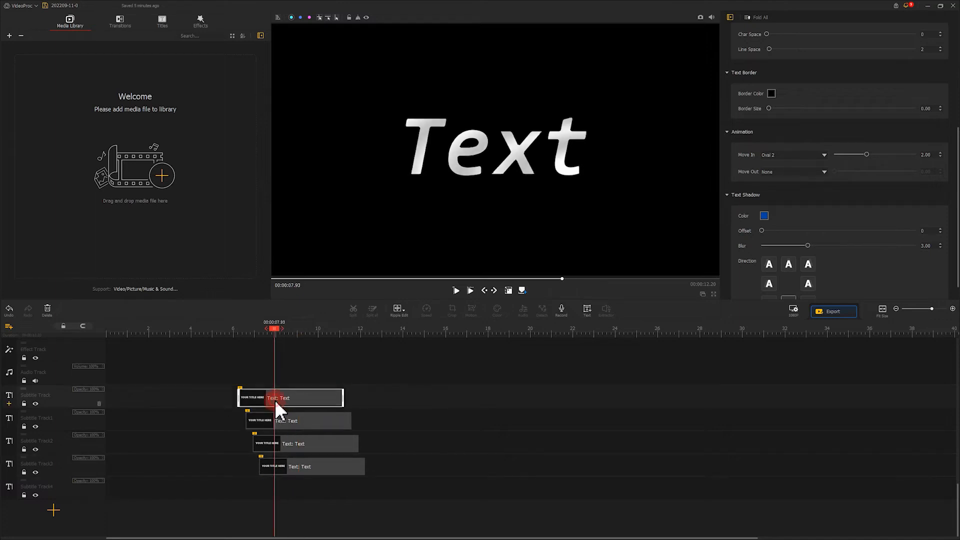
{"action": "scroll", "scroll_direction": "up", "scroll_amount": 3}
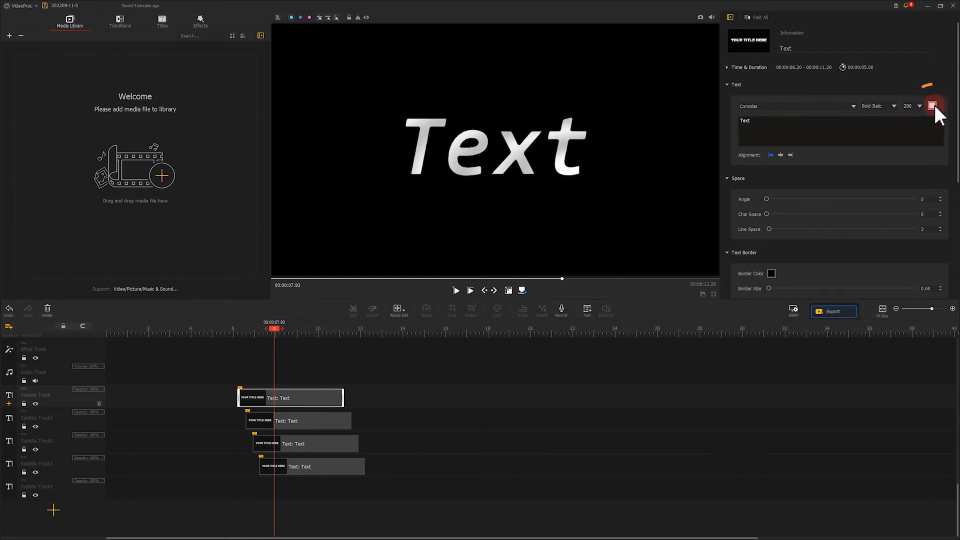
{"action": "left_click", "coordinate": [932, 105]}
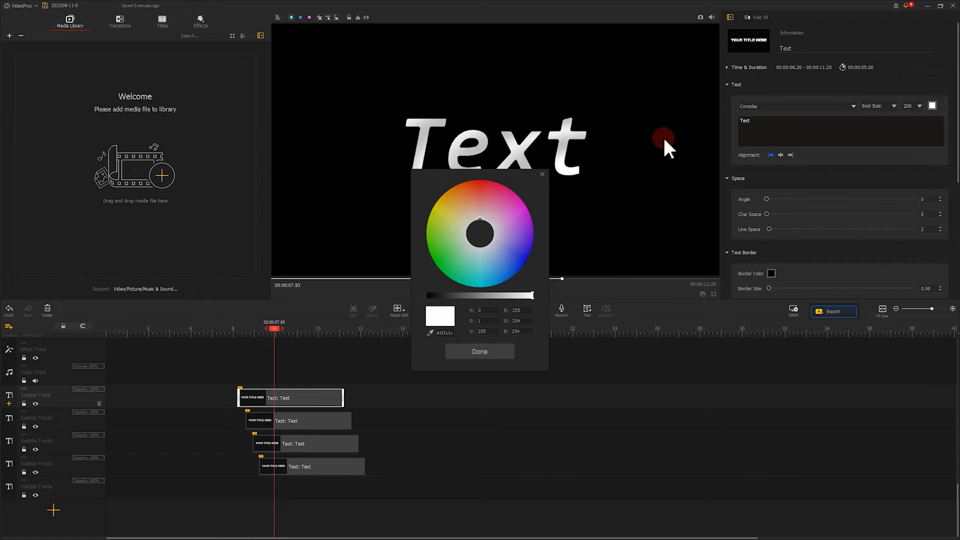
{"action": "left_click", "coordinate": [486, 185]}
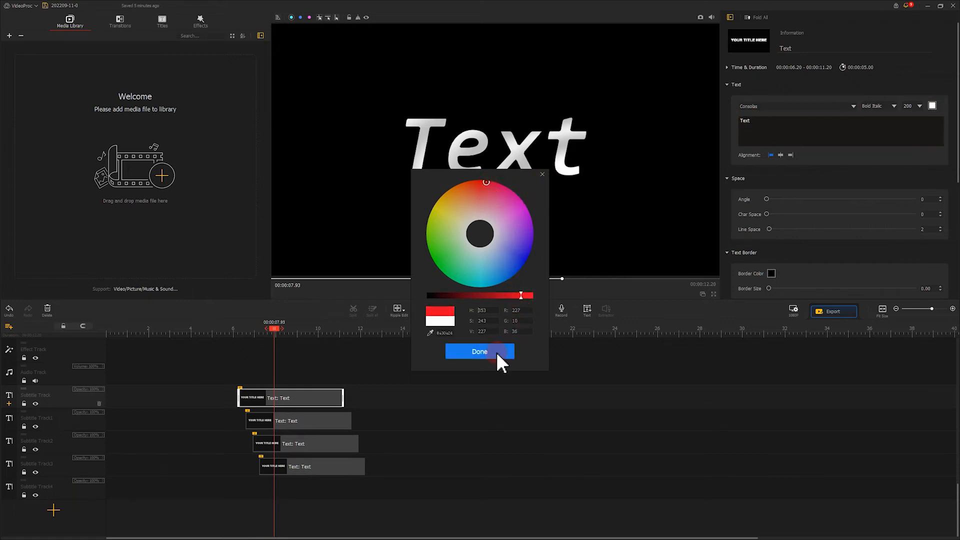
{"action": "left_click", "coordinate": [479, 351]}
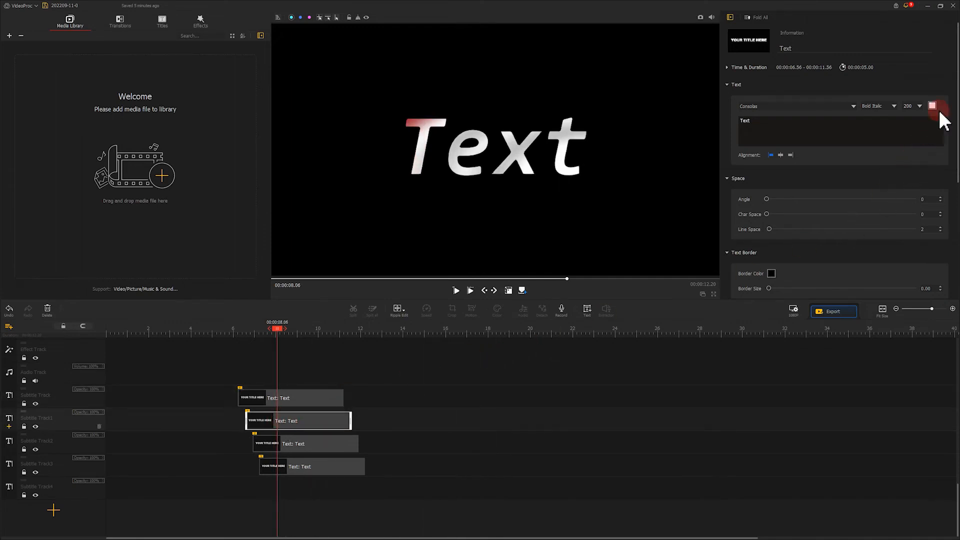
Step: Colour the second clip orange-red and the third clip yellow-green
{"action": "left_click", "coordinate": [931, 106]}
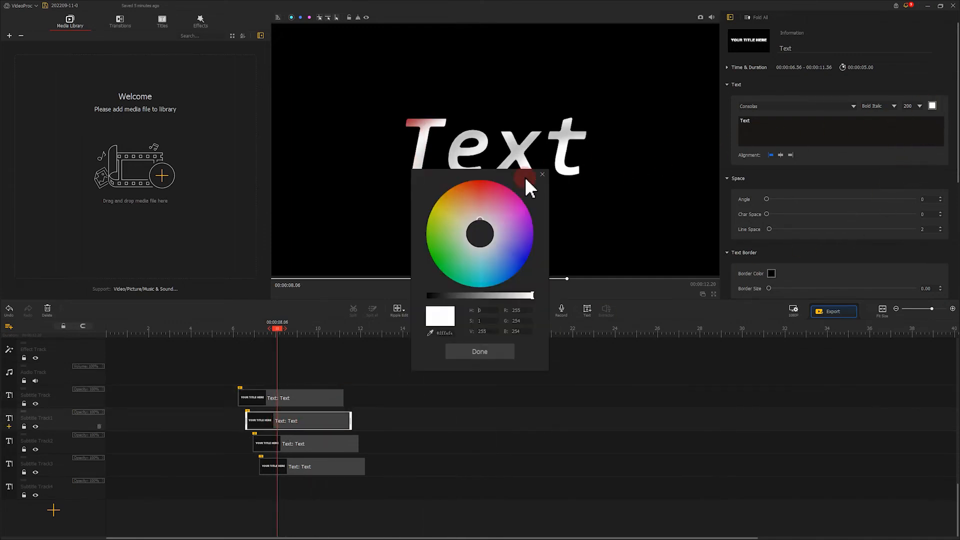
{"action": "left_click", "coordinate": [473, 190]}
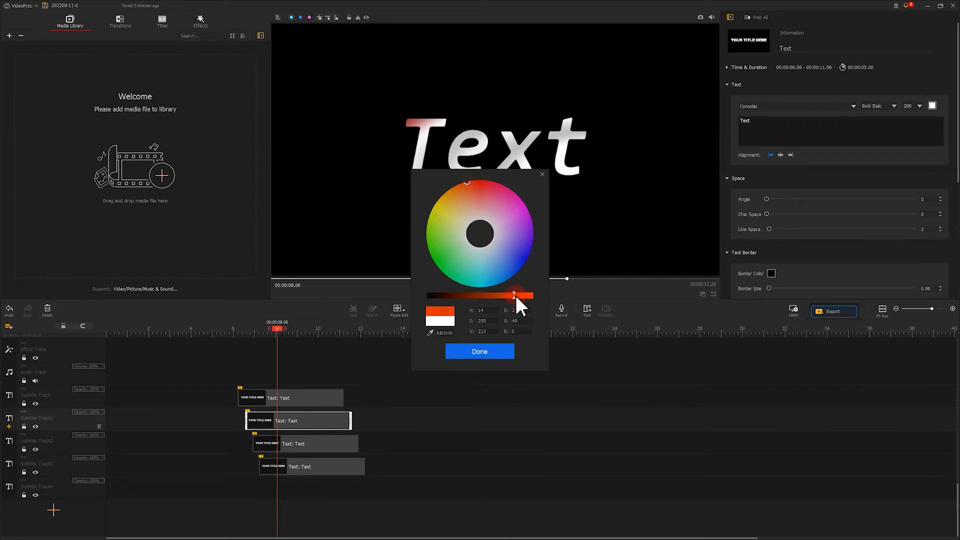
{"action": "left_click", "coordinate": [478, 351]}
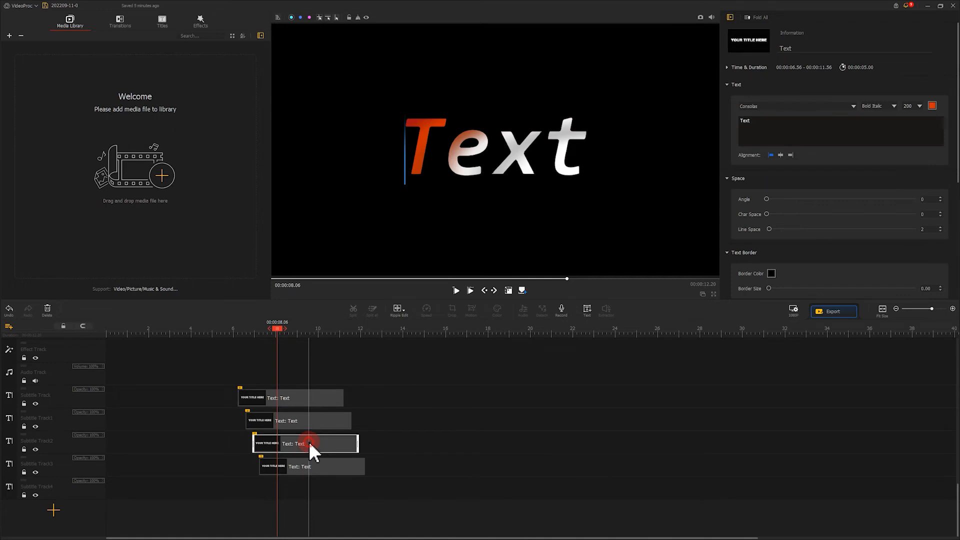
{"action": "left_click", "coordinate": [932, 106]}
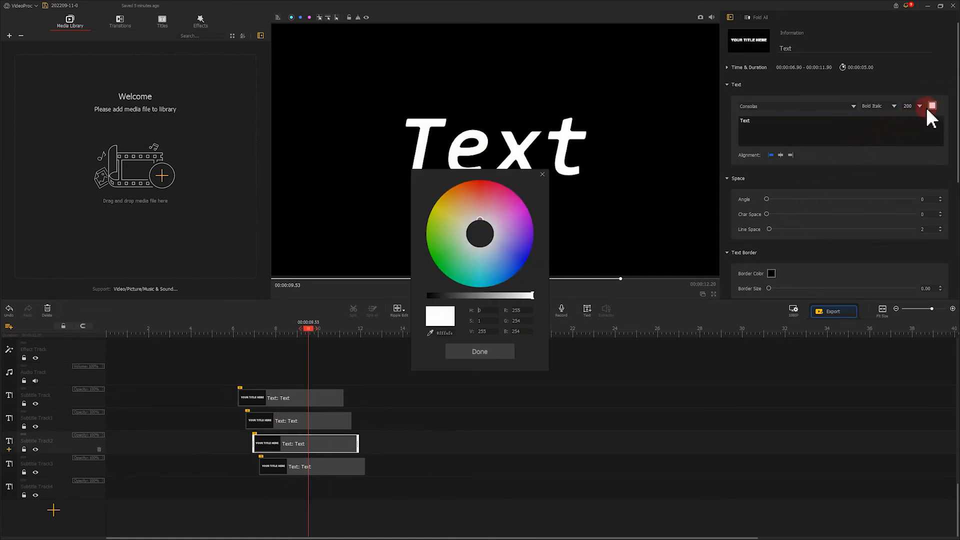
{"action": "left_click", "coordinate": [429, 230]}
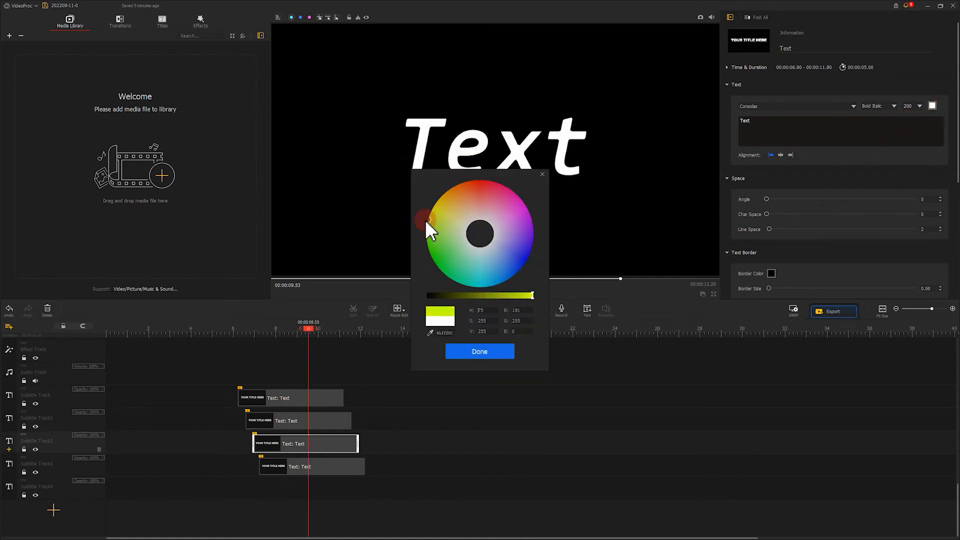
{"action": "left_click", "coordinate": [478, 351]}
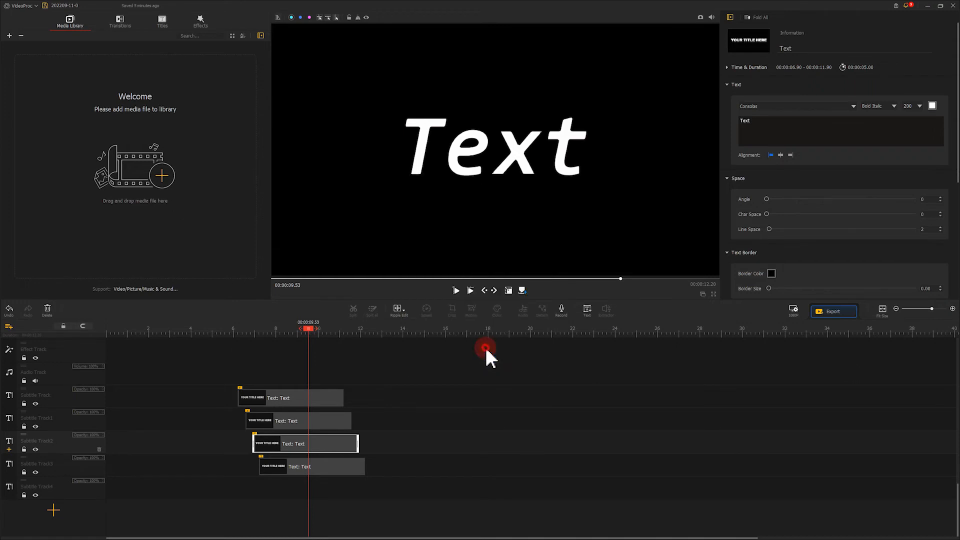
Step: Keep yellow-green and move on to the clips on the lower subtitle tracks
{"action": "left_click", "coordinate": [300, 466]}
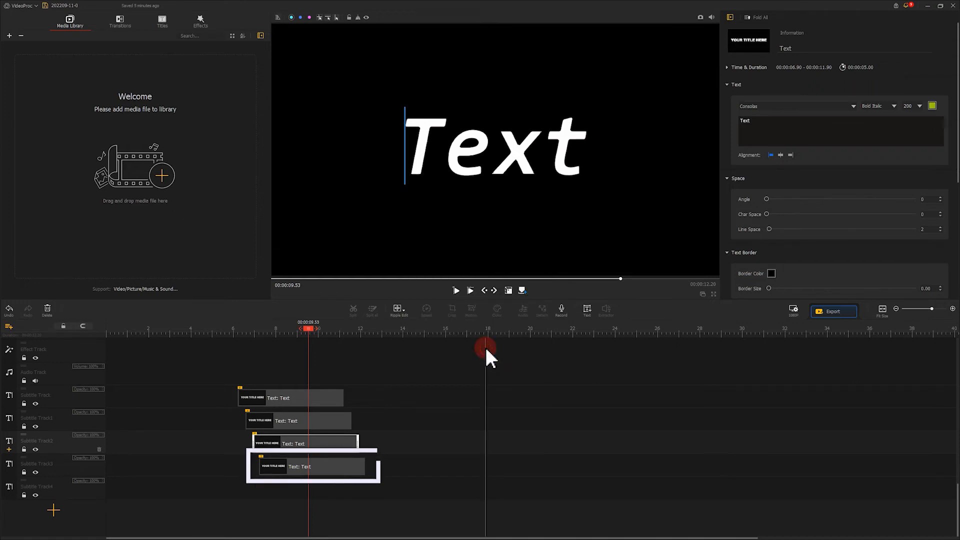
{"action": "left_click", "coordinate": [300, 443]}
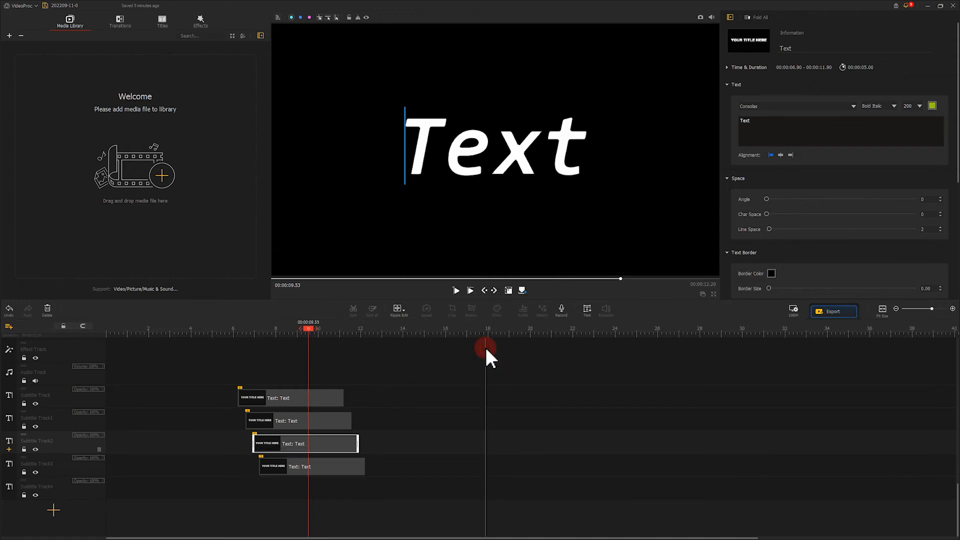
{"action": "left_click", "coordinate": [311, 466]}
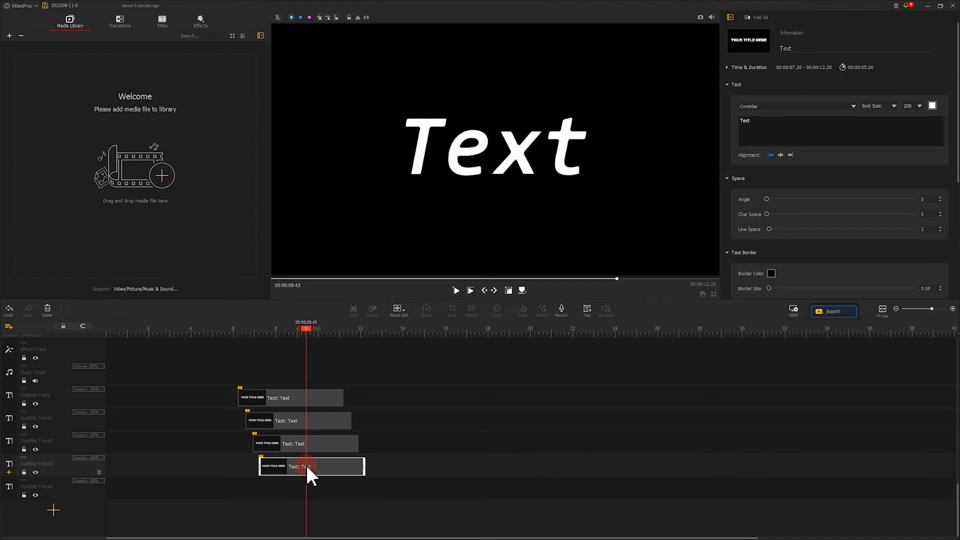
{"action": "left_click", "coordinate": [456, 290]}
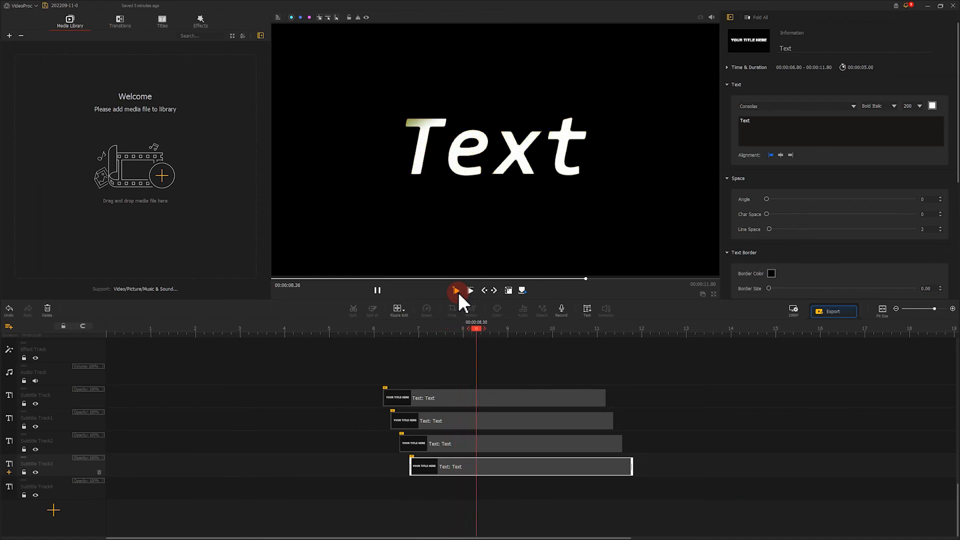
Step: Colour the remaining clips green through purple and play the red-to-purple gradient reveal
{"action": "left_click", "coordinate": [456, 290]}
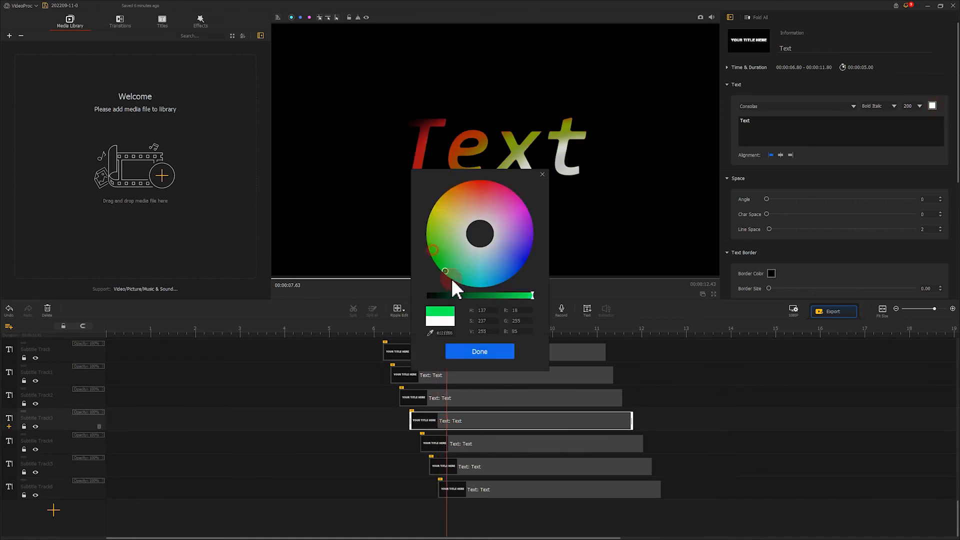
{"action": "left_click", "coordinate": [479, 351]}
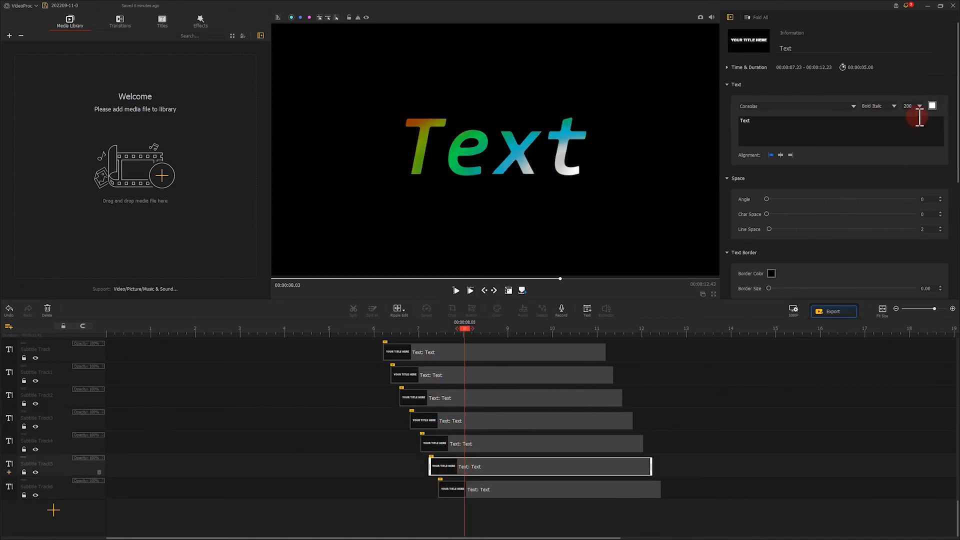
{"action": "left_click", "coordinate": [930, 106]}
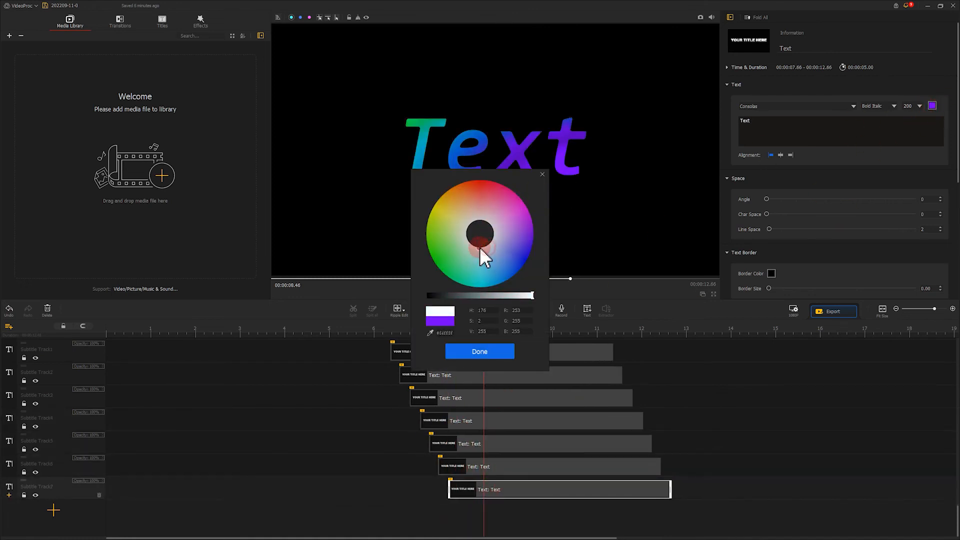
{"action": "left_click", "coordinate": [479, 351]}
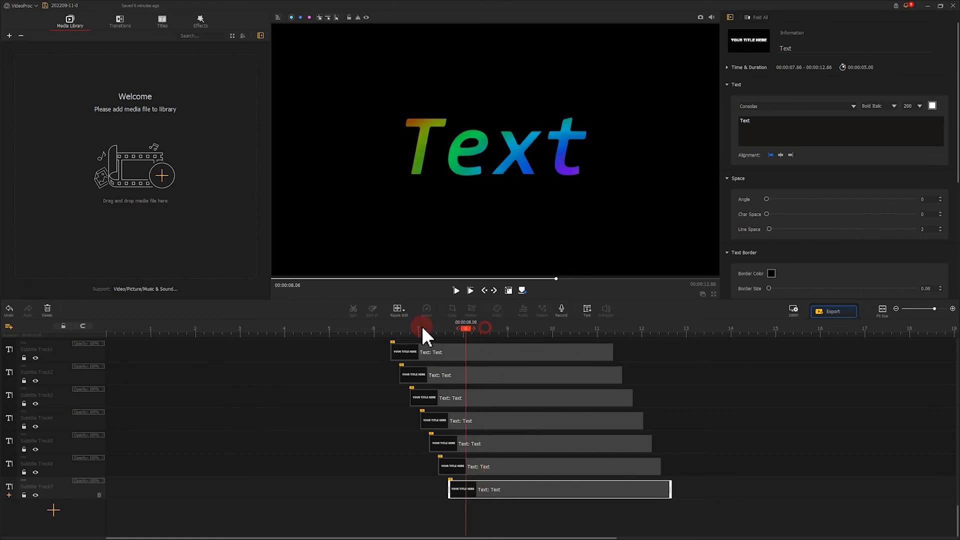
{"action": "left_click", "coordinate": [456, 290]}
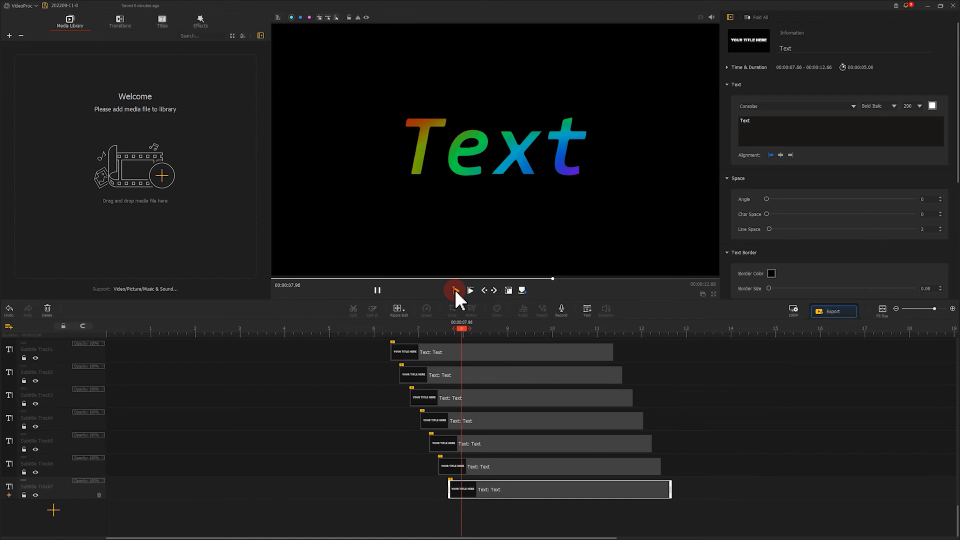
{"action": "left_click", "coordinate": [377, 290]}
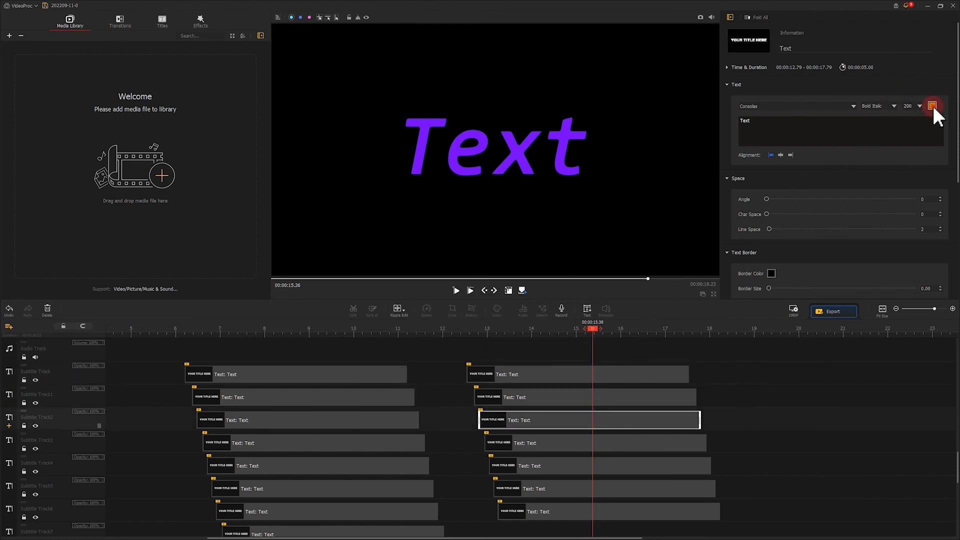
Step: Recolour the duplicated second stack near-black and play the rainbow wipe-away
{"action": "left_click", "coordinate": [594, 443]}
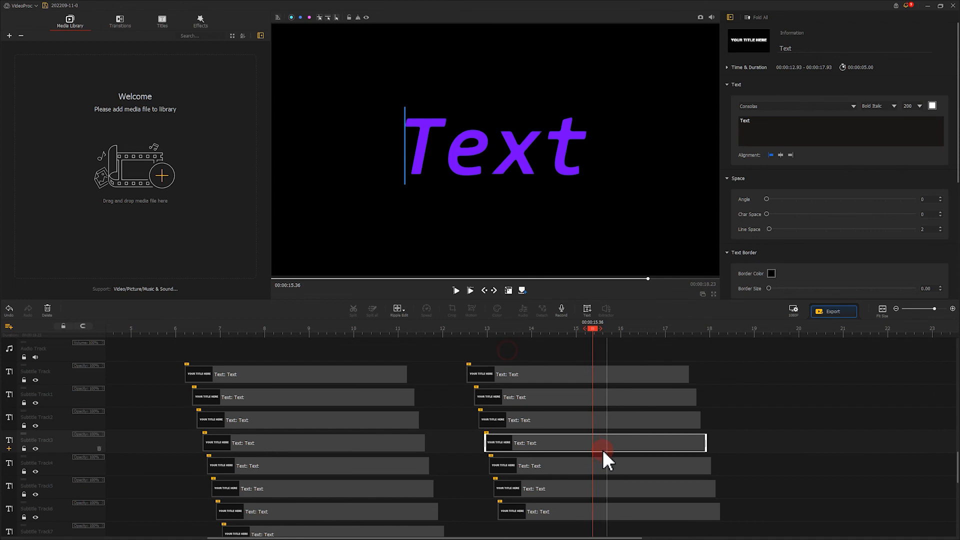
{"action": "left_click", "coordinate": [931, 105]}
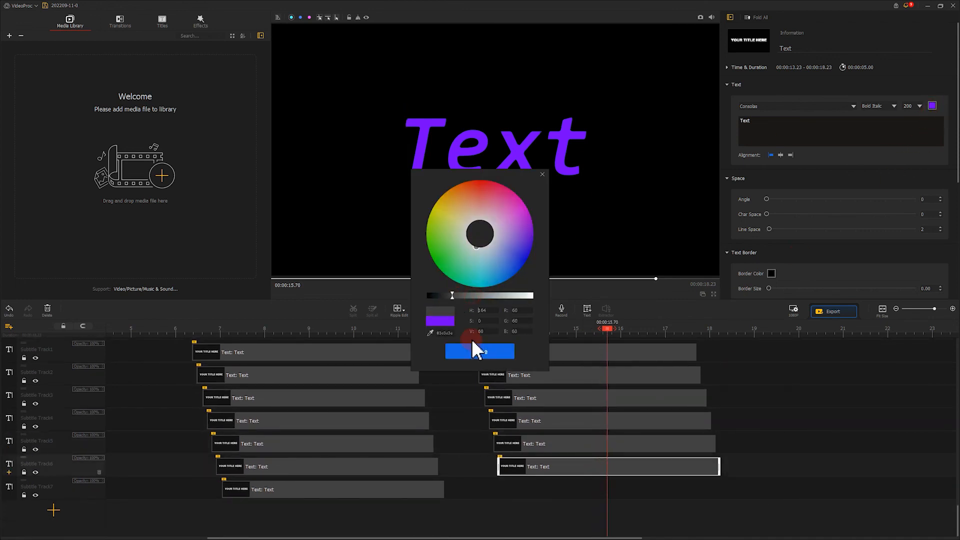
{"action": "left_click", "coordinate": [542, 174]}
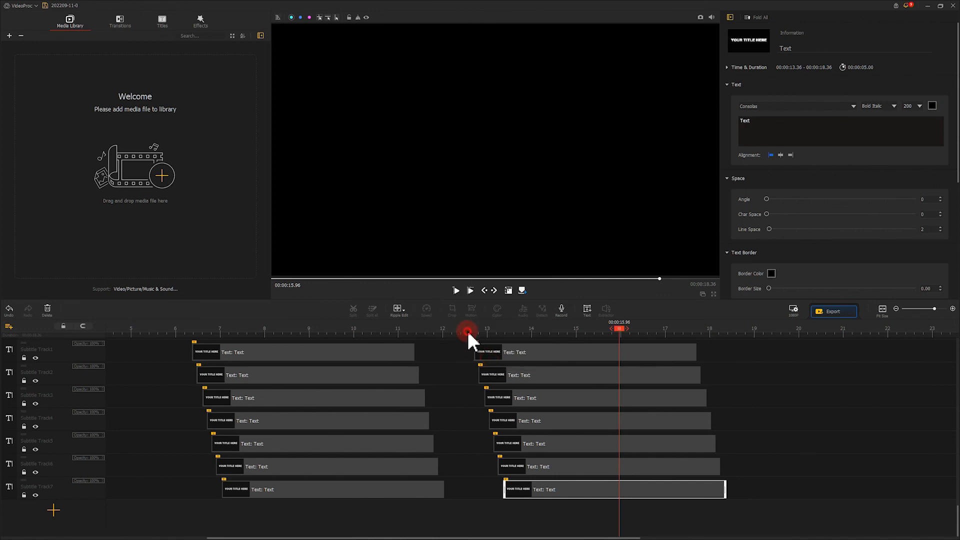
{"action": "left_click", "coordinate": [456, 290]}
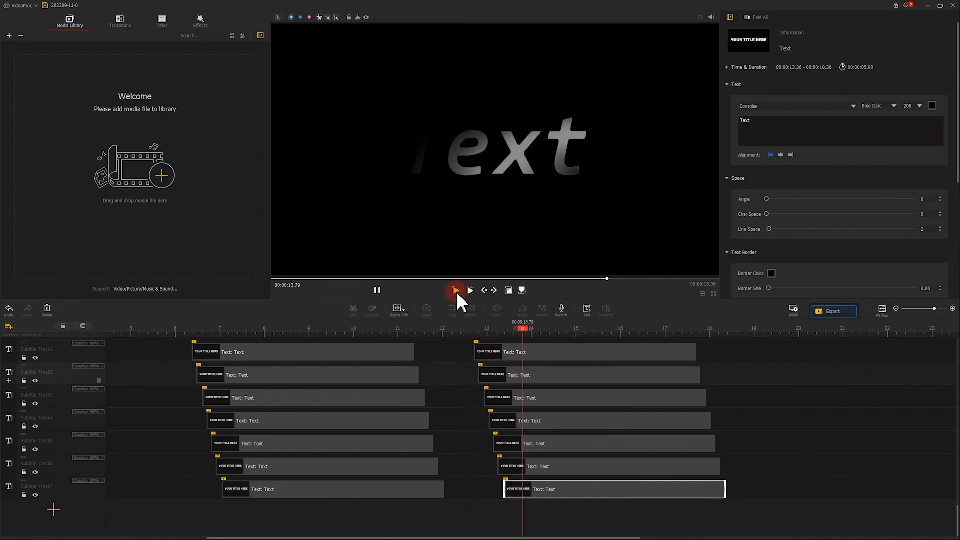
{"action": "left_click", "coordinate": [455, 290]}
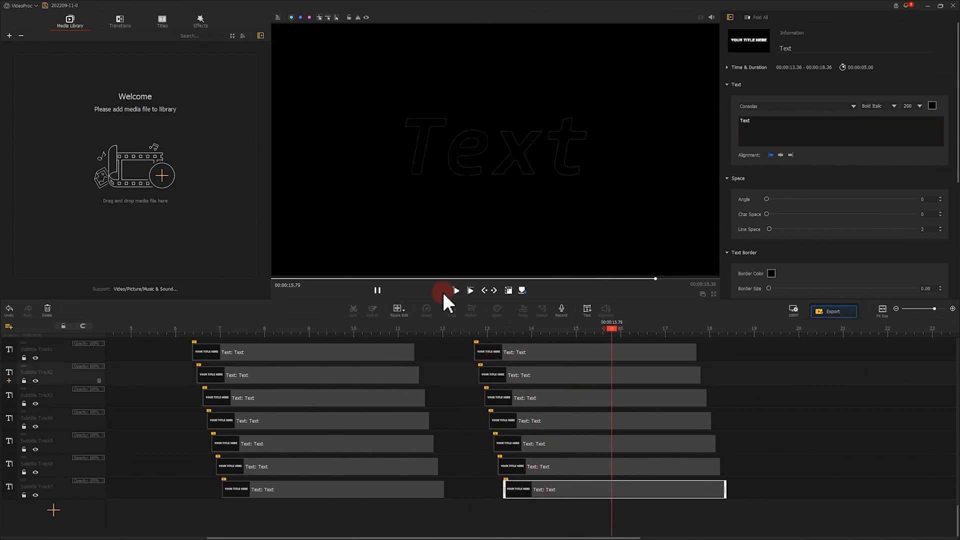
{"action": "left_click", "coordinate": [377, 290]}
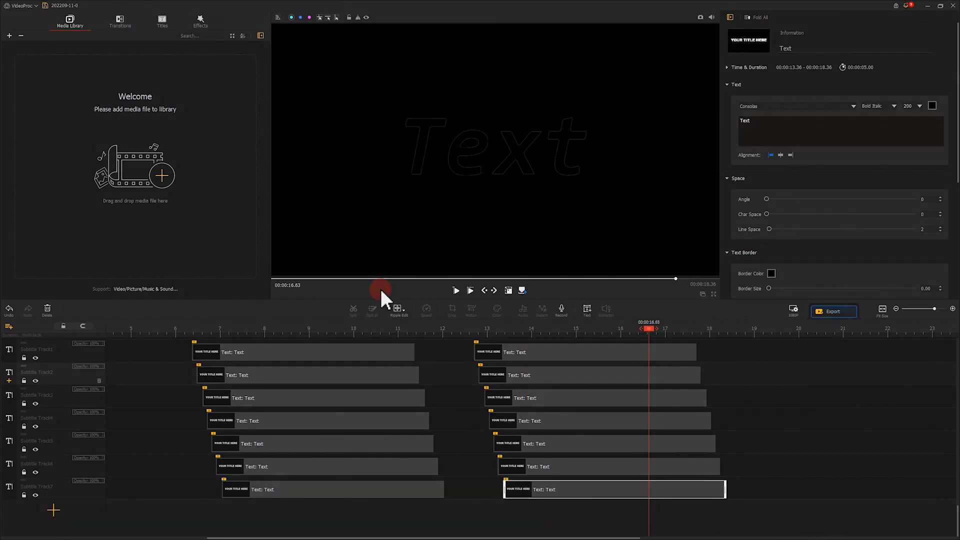